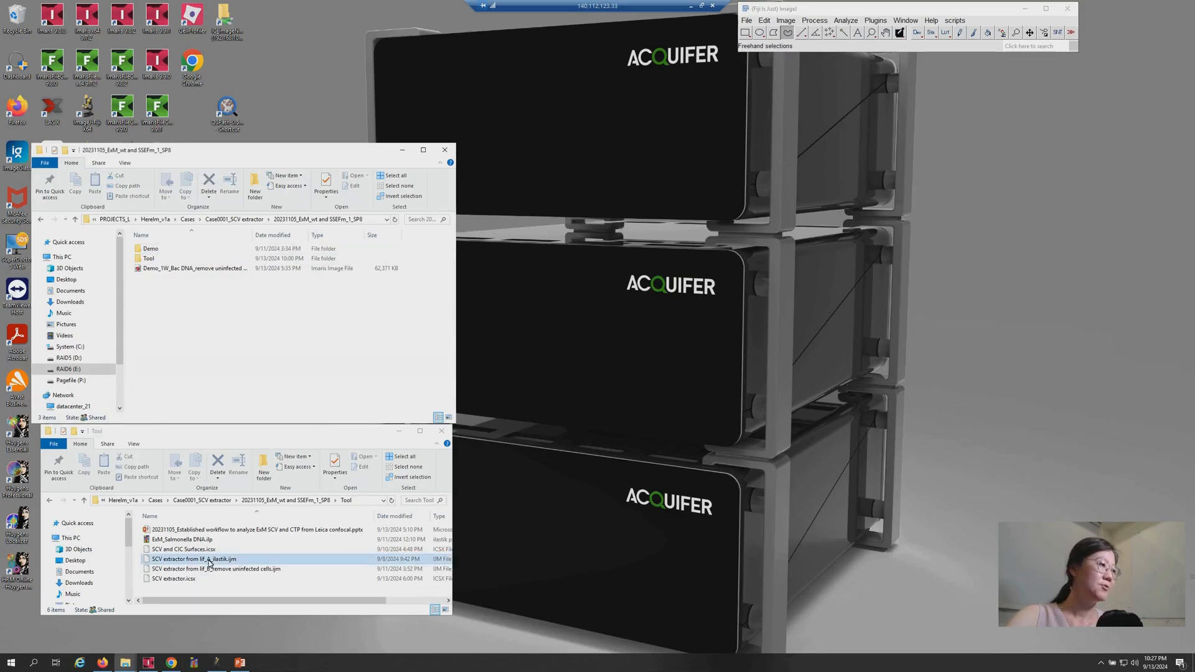
# Run 'SCV extractor from lif_A_ilastik.ijm' with the Demo folder as its lif source.
pyautogui.doubleClick(192, 559)
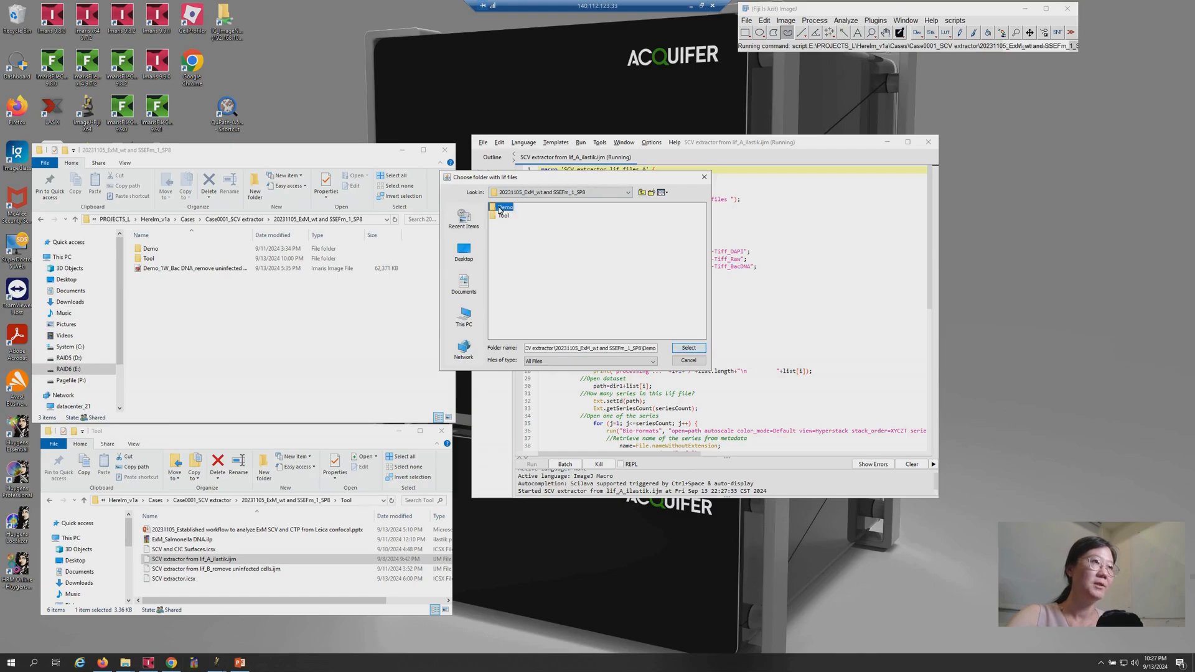
pyautogui.click(686, 347)
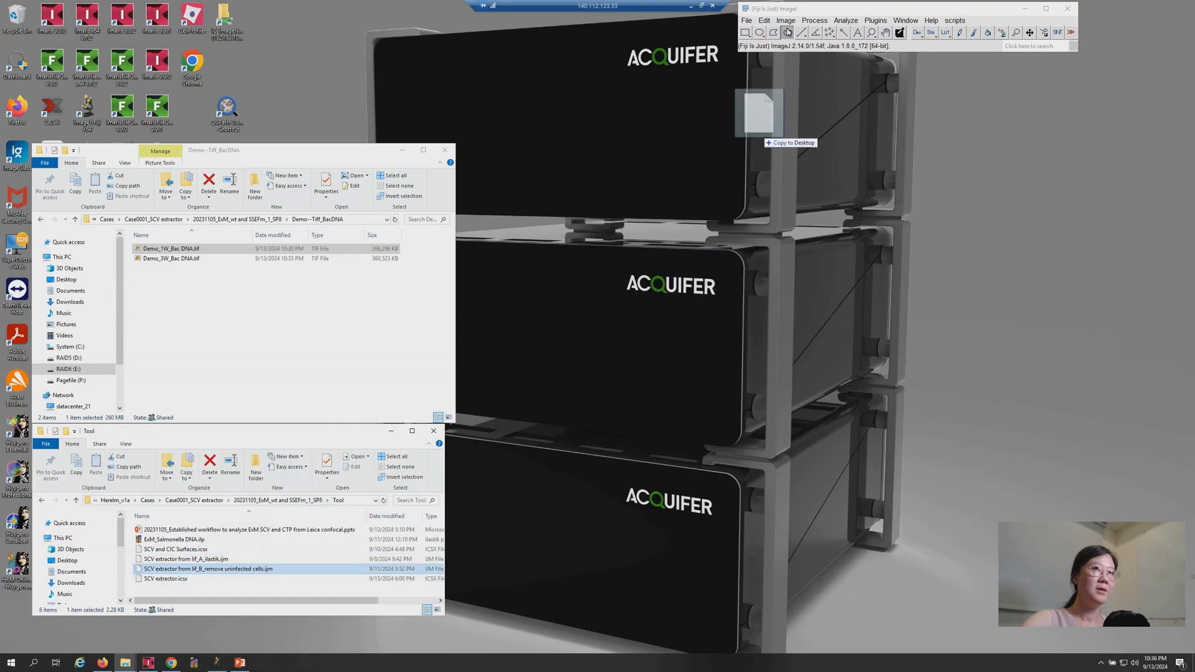
# Launch 'SCV extractor from lif_B_remove uninfected cells.ijm' from the Tool folder.
pyautogui.doubleClick(207, 569)
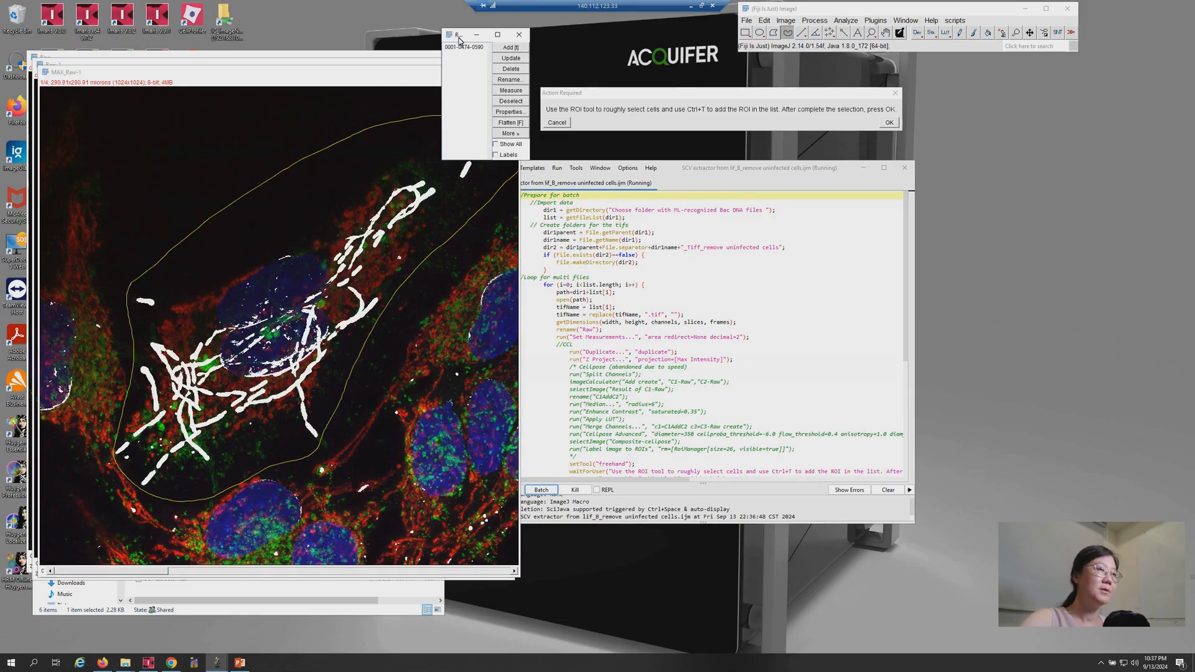
# Confirm the infected-cell ROIs so the macro writes the 'remove uninfected' TIFF folder.
pyautogui.click(889, 122)
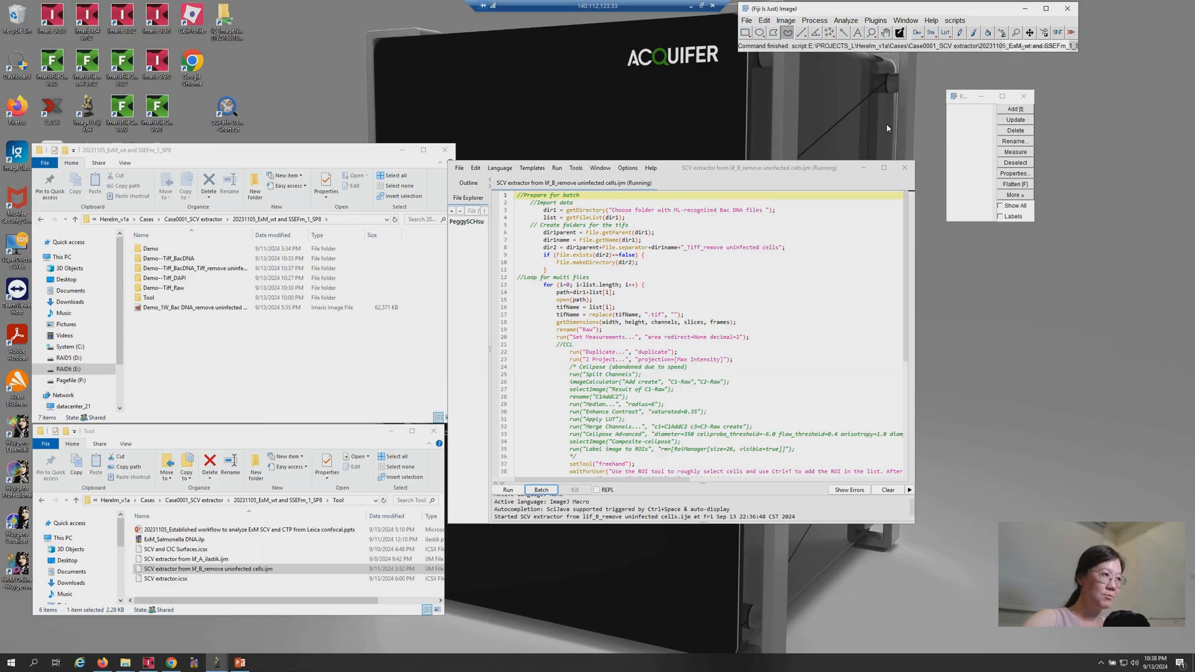